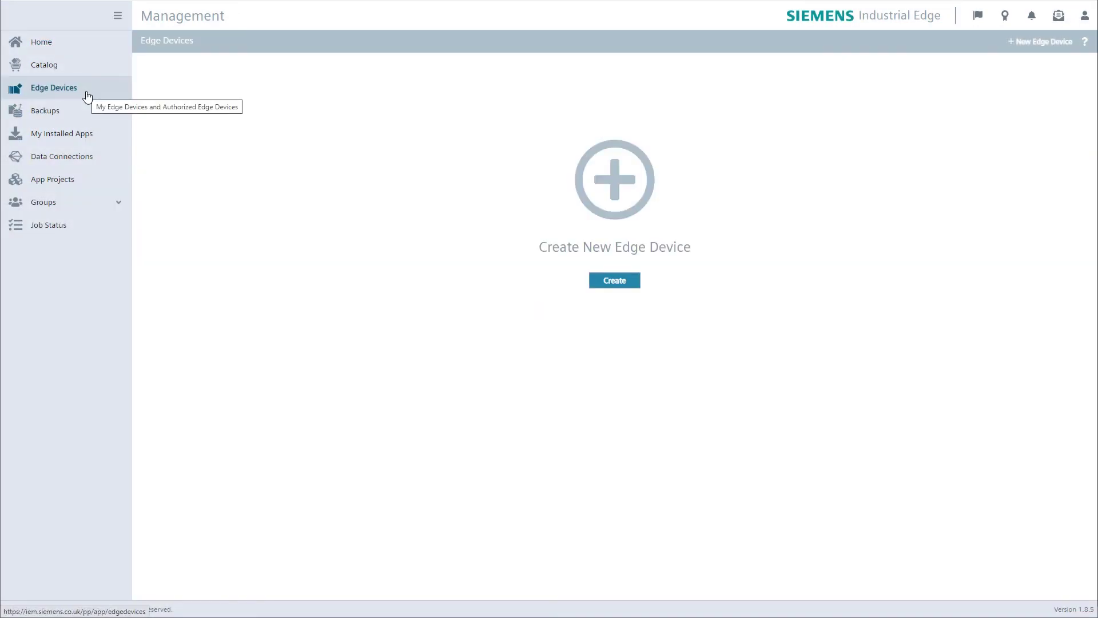
- Begin a new SIMATIC IPC127E edge device named ipc127e_1 and continue to the password step
click(614, 280)
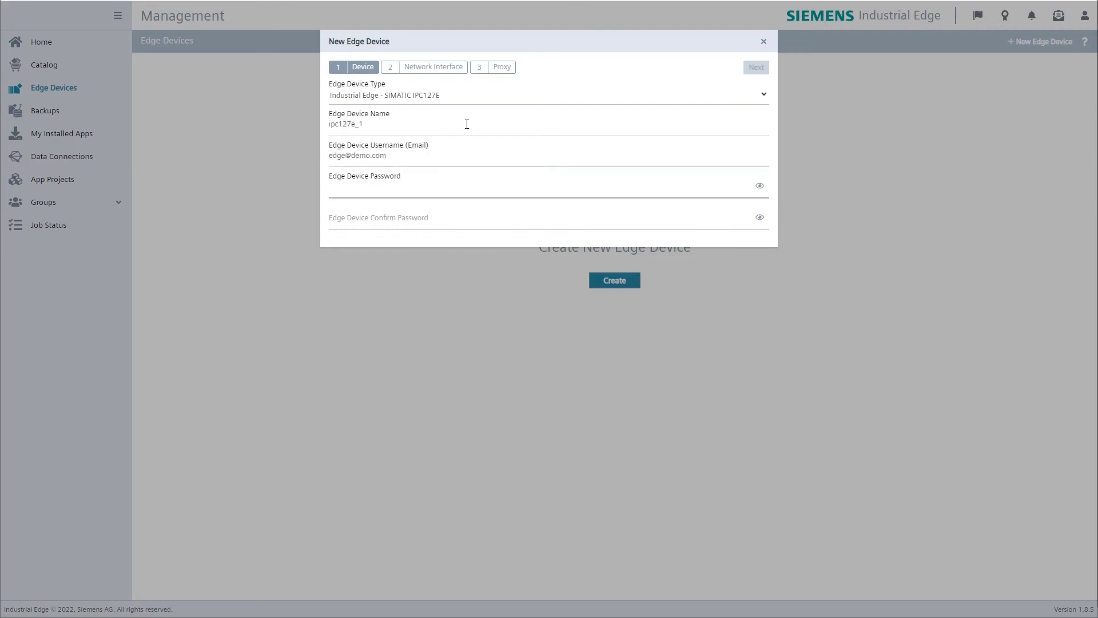
click(756, 66)
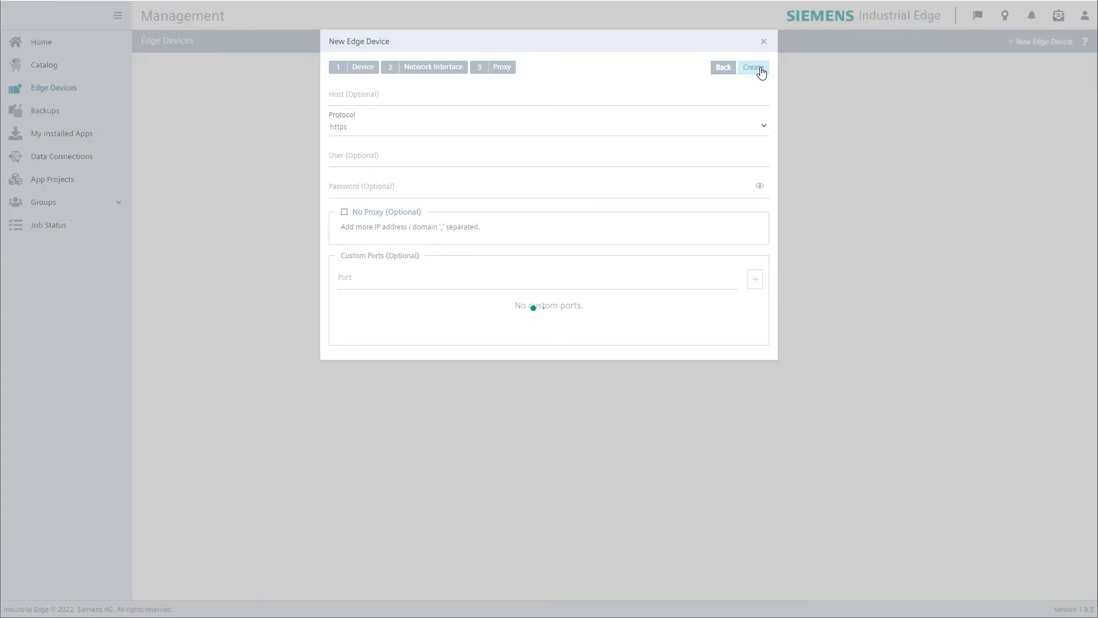
- Create the ipc127e_1 device, keeping the proxy settings at their https defaults
click(753, 66)
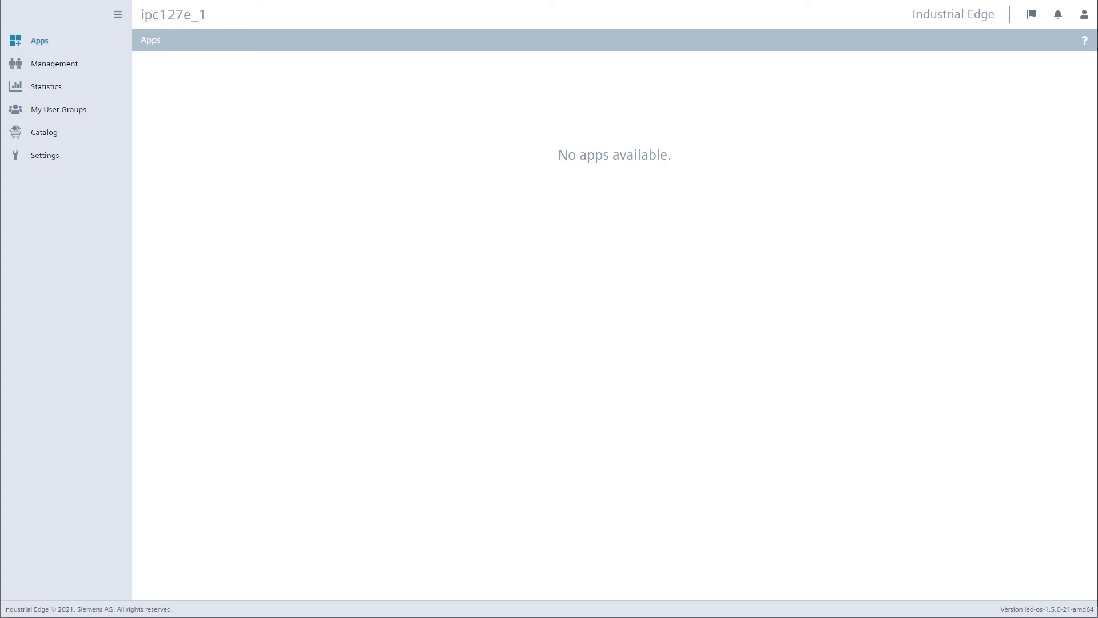